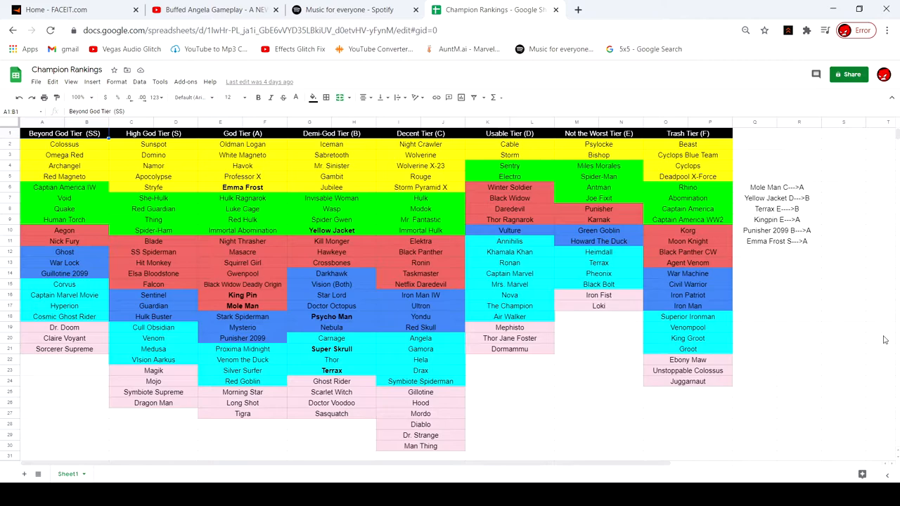
Step: Un-bold Psycho Man and Super Skrull in the Demi-God Tier column
click(331, 316)
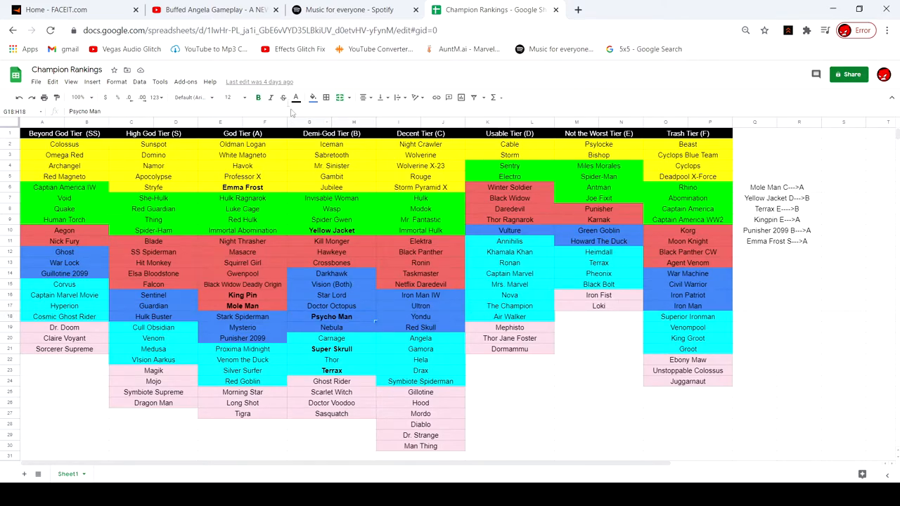
click(331, 349)
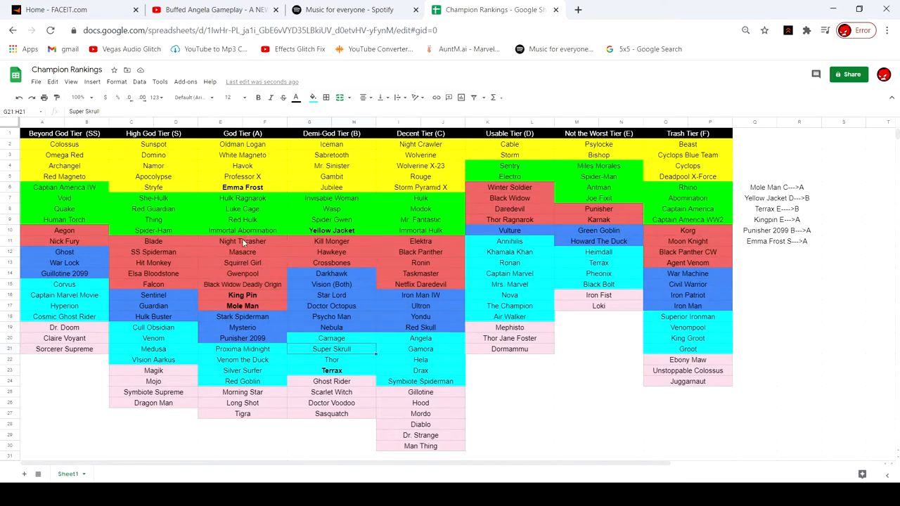
mouse_move(381, 255)
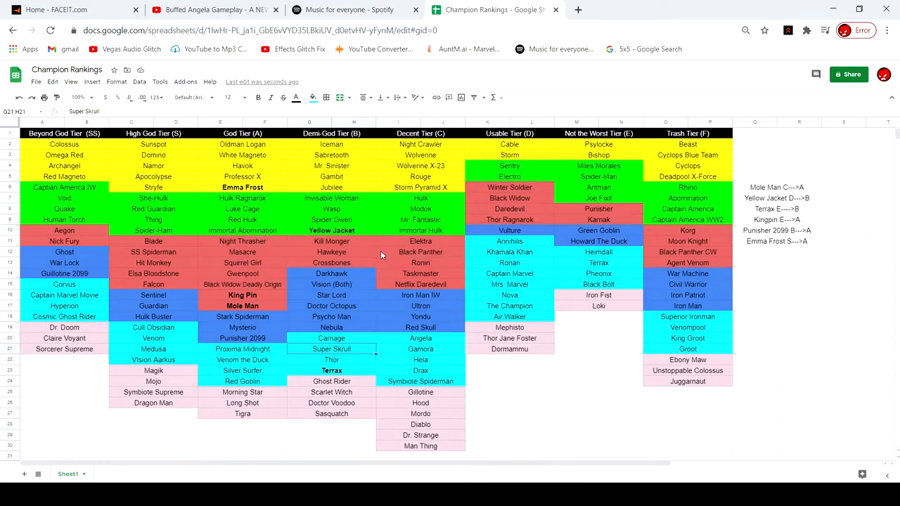
Step: Un-bold Yellow Jacket and clear its 'Yellow Jacket D--->B' note beside the table
click(331, 230)
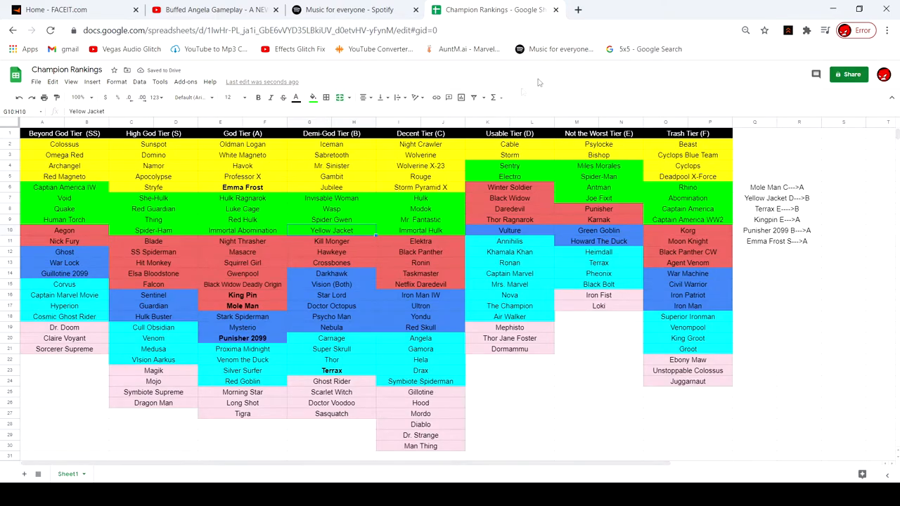
mouse_move(778, 203)
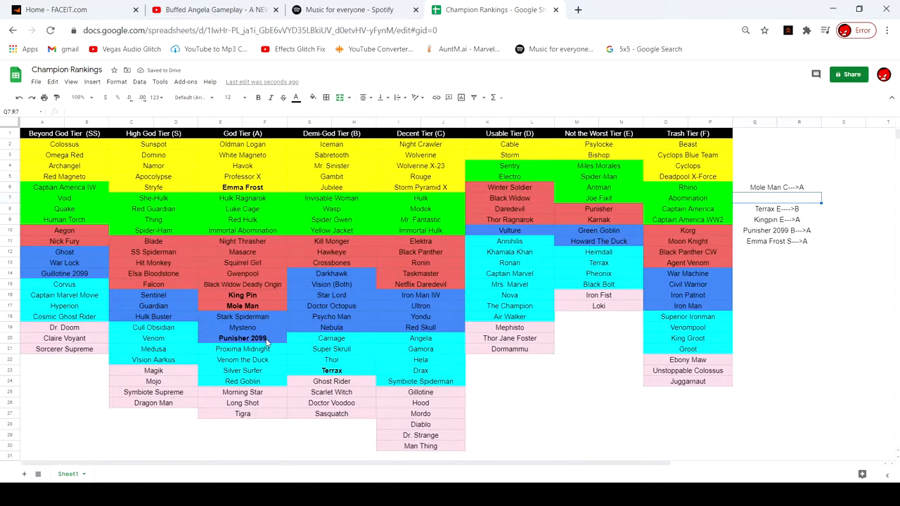
Step: Un-bold Terrax and clear its 'Terrax E--->B' note from the side list
click(331, 370)
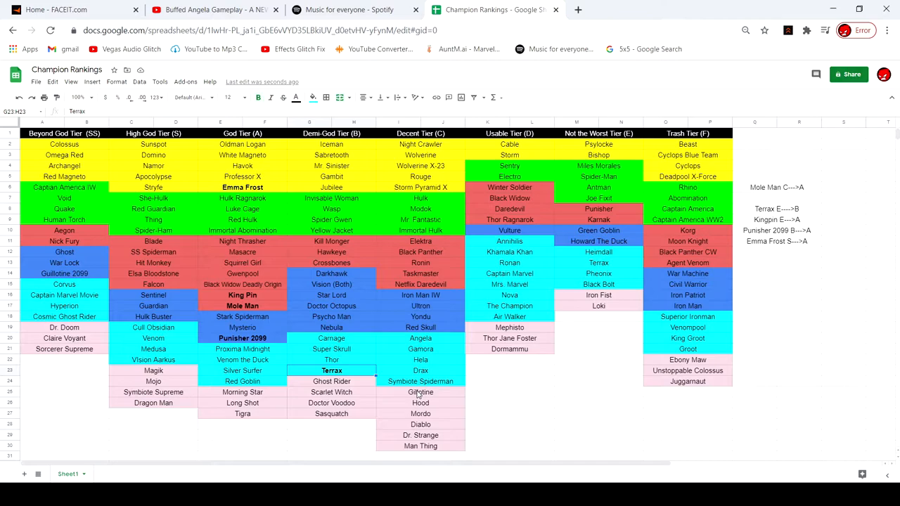
mouse_move(258, 97)
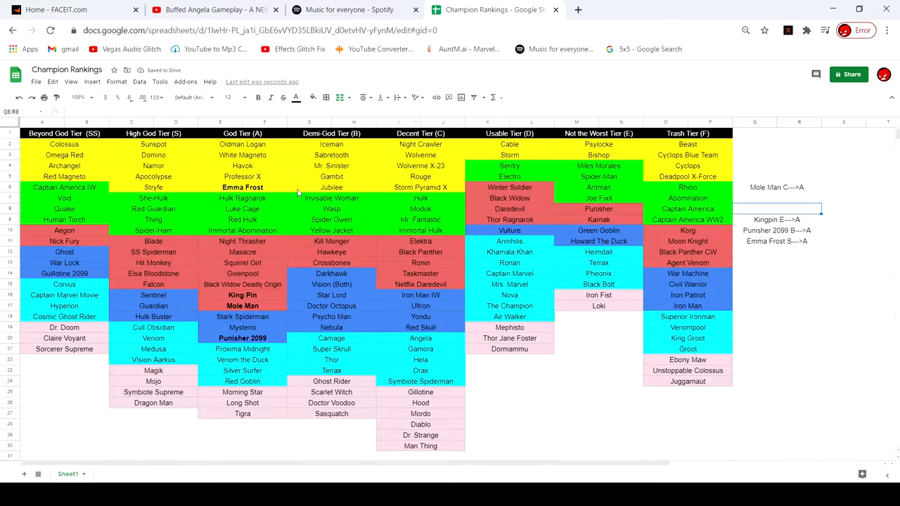
Step: Un-bold King Pin and Mole Man and clear their tier-move notes beside the table
click(243, 294)
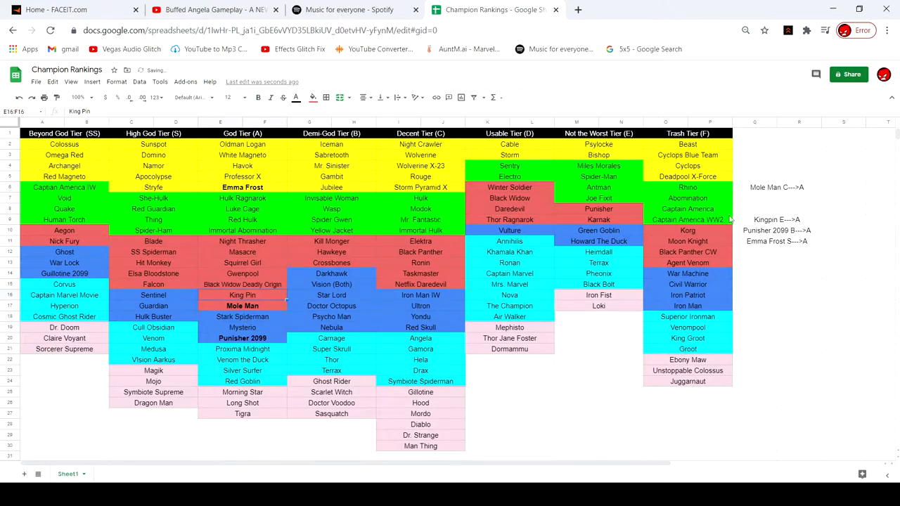
click(776, 219)
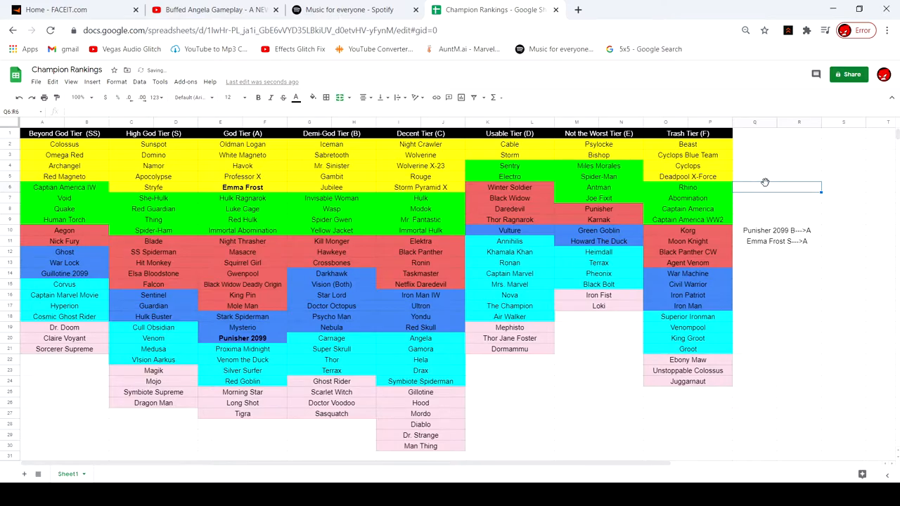
mouse_move(814, 240)
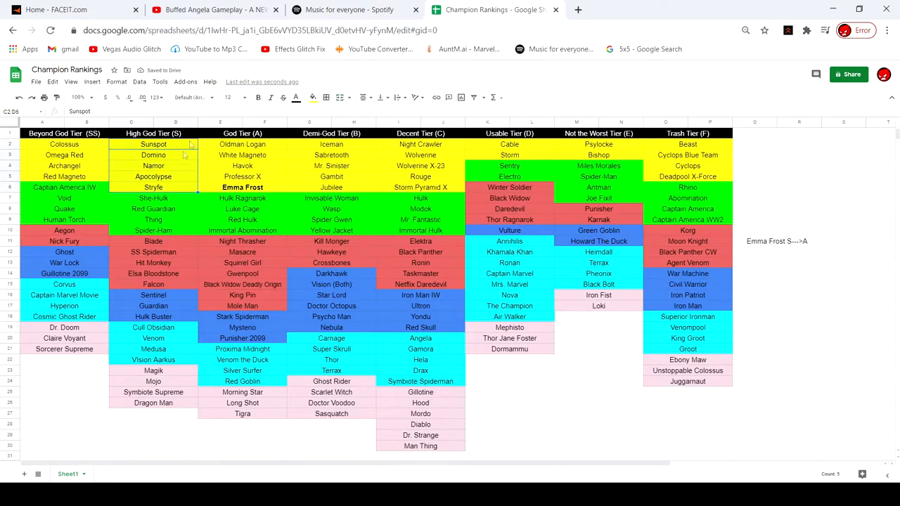
mouse_move(252, 180)
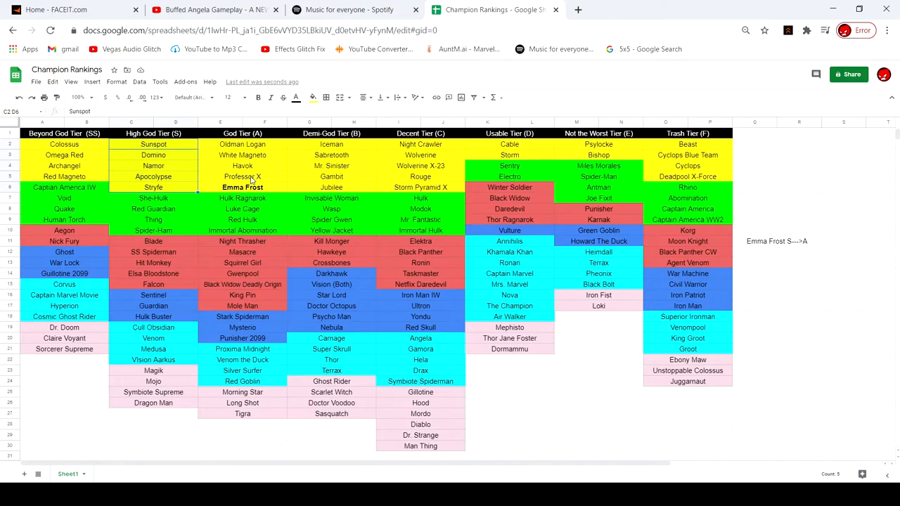
Step: Un-bold Emma Frost and Punisher 2099 and clear the 'Emma Frost S--->A' note
click(243, 187)
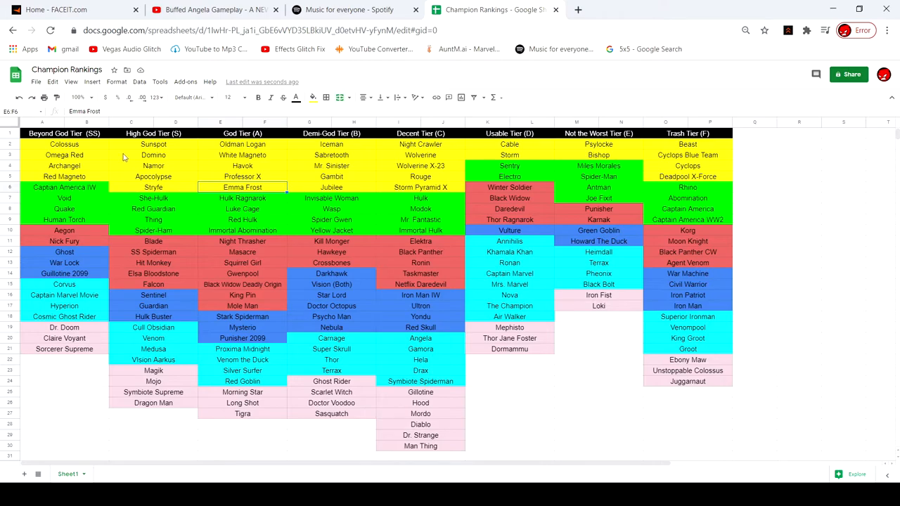
click(64, 197)
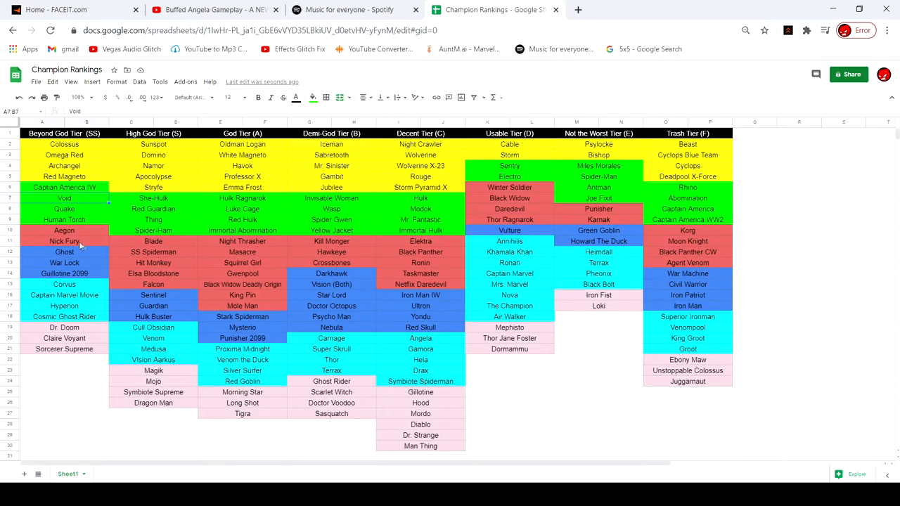
click(64, 262)
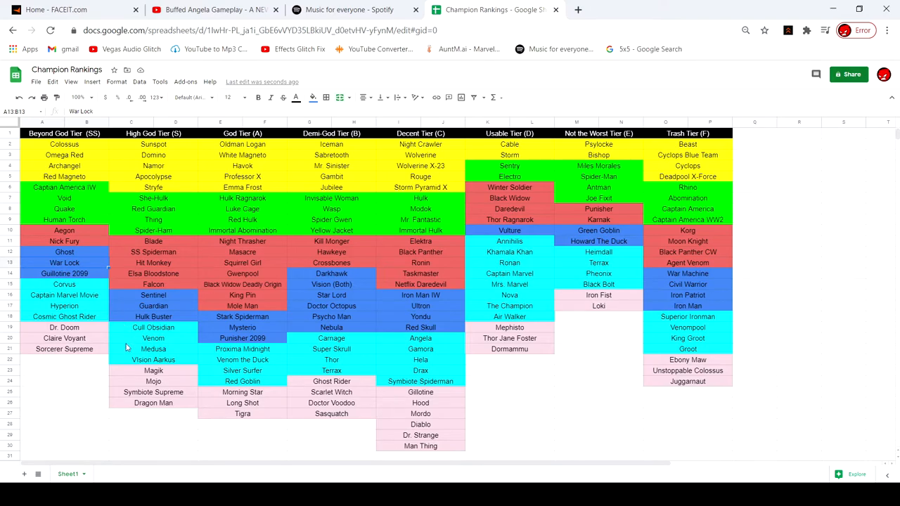
mouse_move(442, 257)
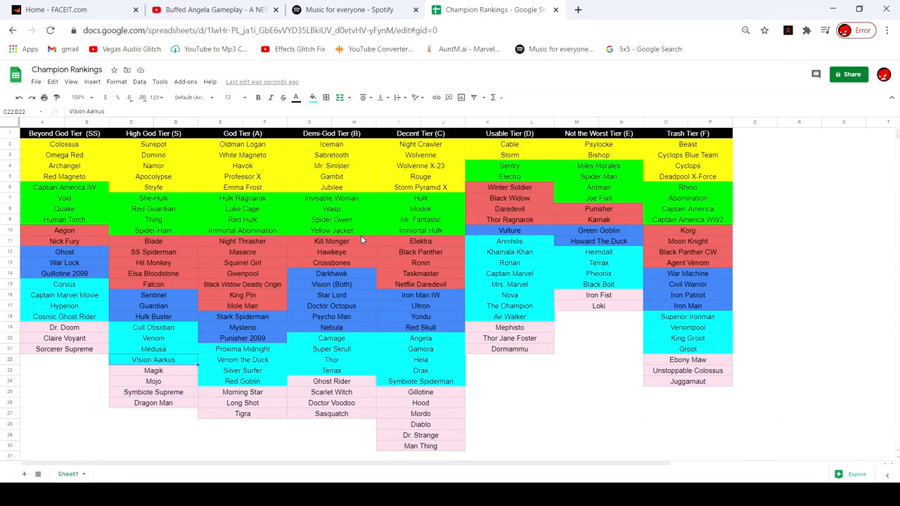
mouse_move(391, 246)
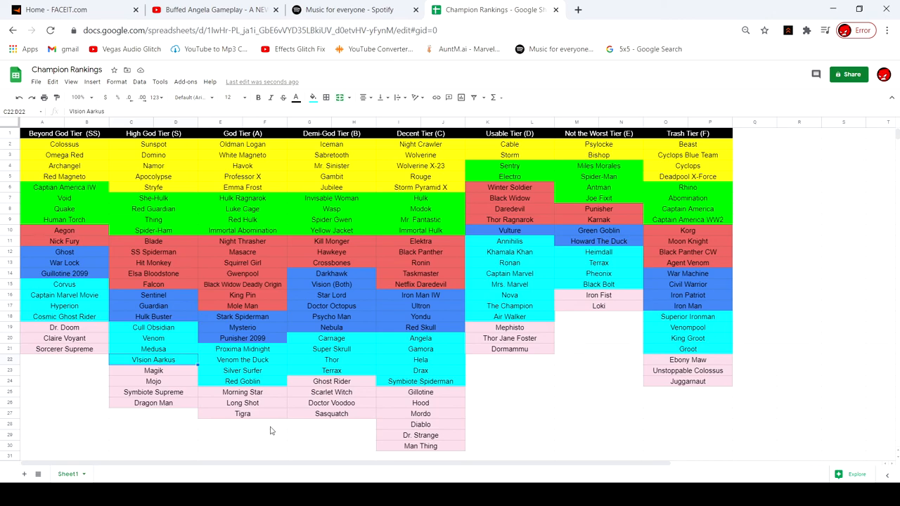
click(242, 424)
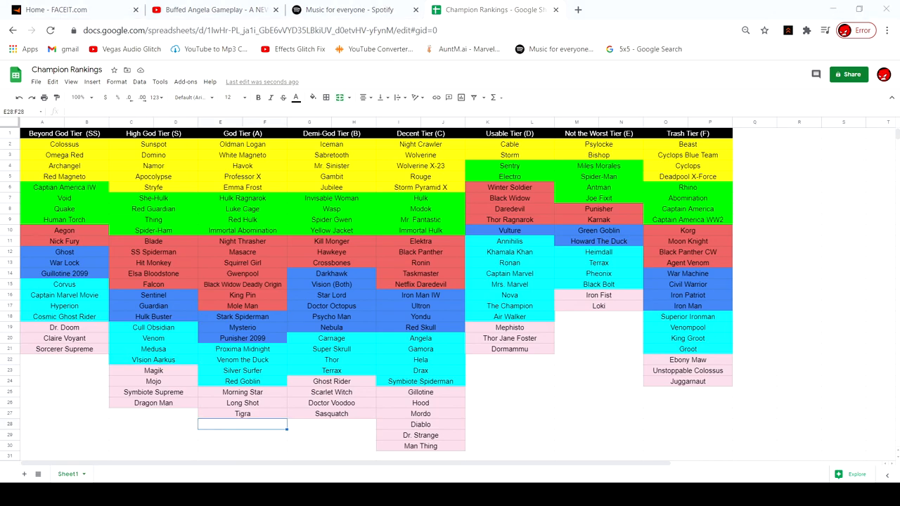